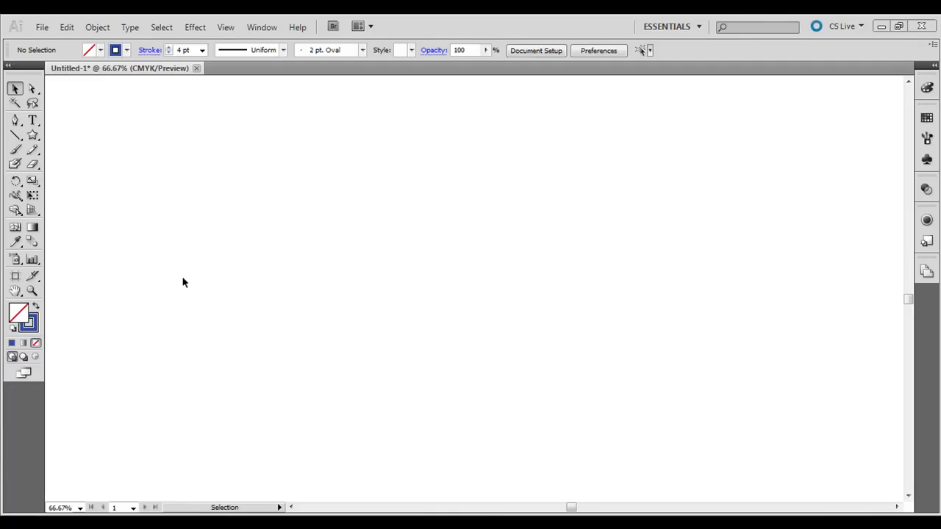
mouse_move(48, 134)
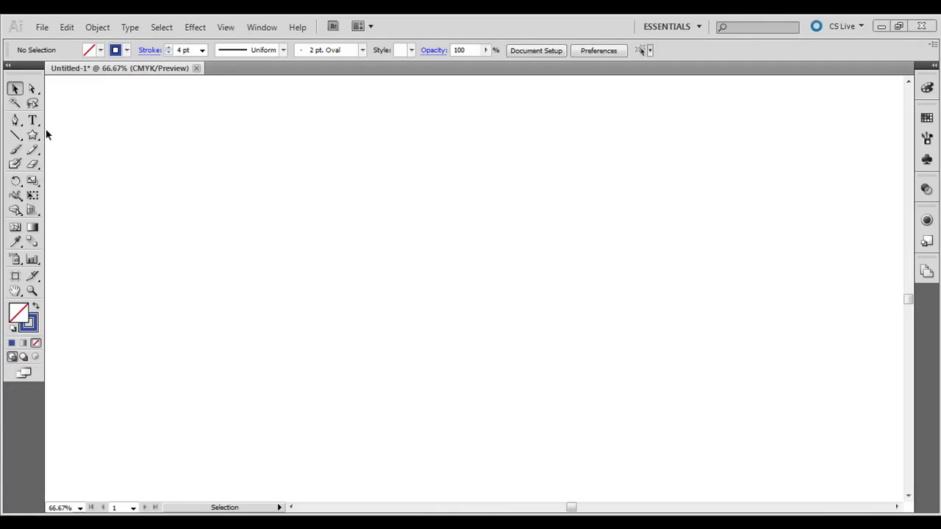
- Choose the Pen tool for drawing curved anchor paths
left_click(15, 121)
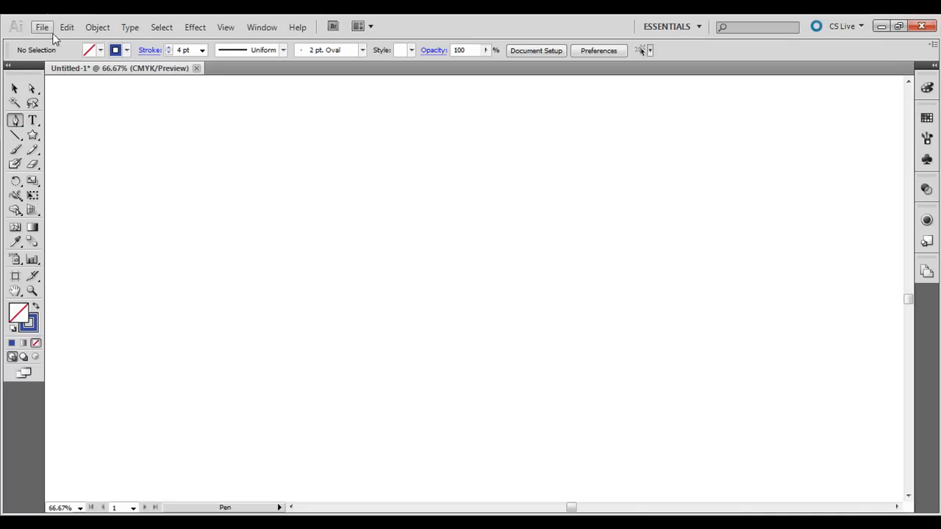
- Draw the tall left arc with the Pen, finish it, and return to the Pen for the shallow curve
left_click(320, 187)
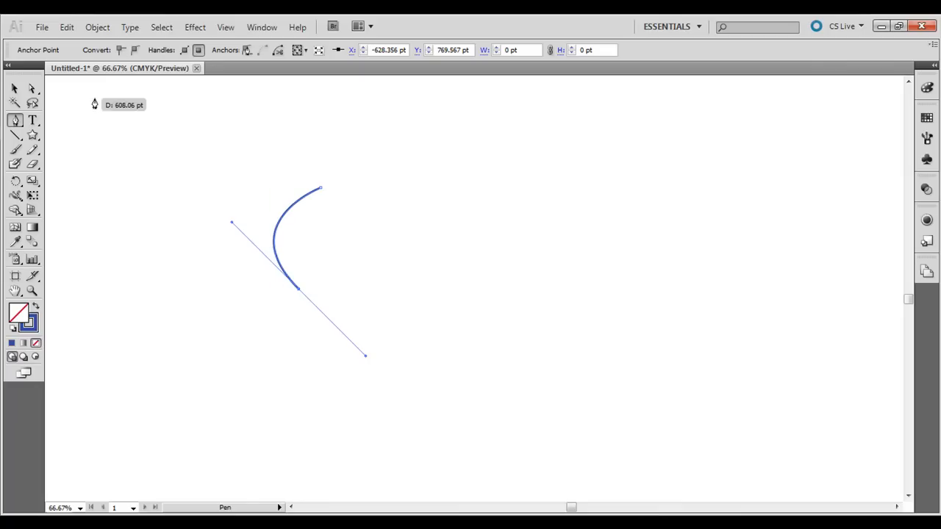
left_click(15, 88)
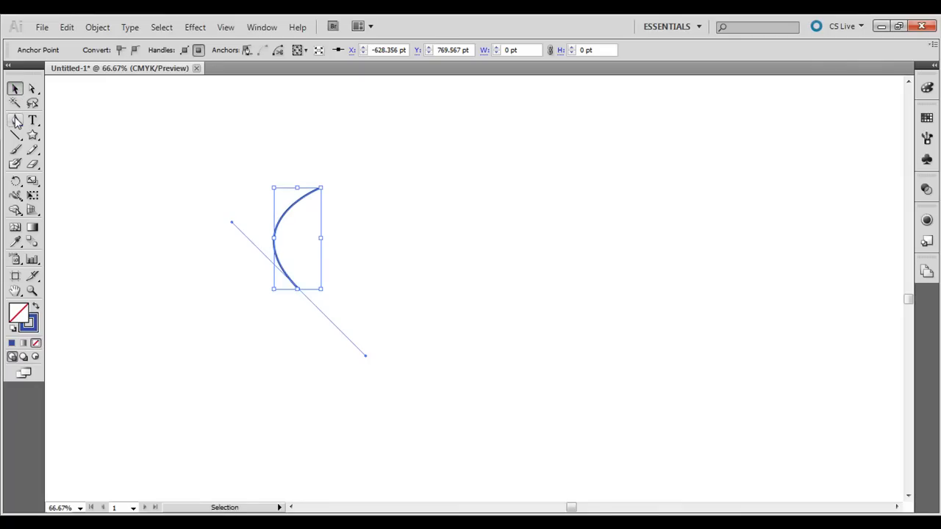
left_click(14, 120)
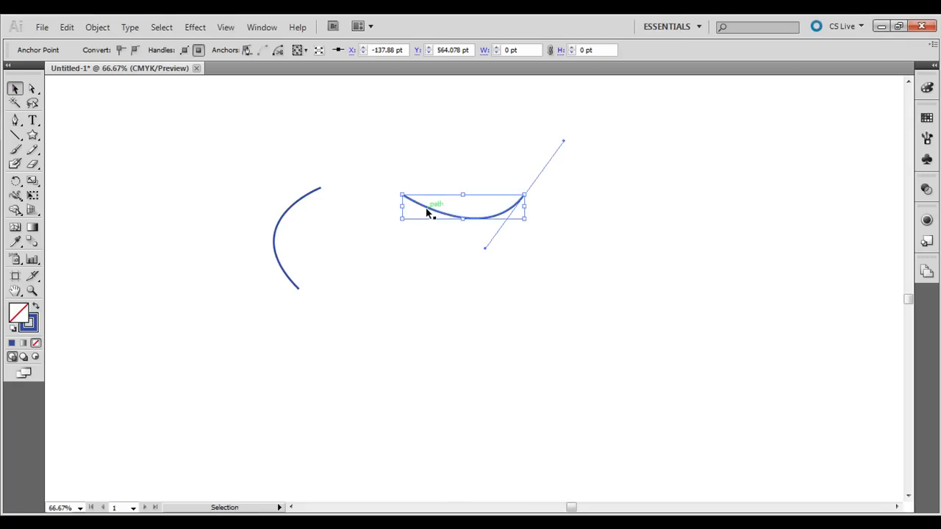
- Drag the shallow curve so its left end meets the arc's top endpoint
left_click_drag(430, 214, 349, 206)
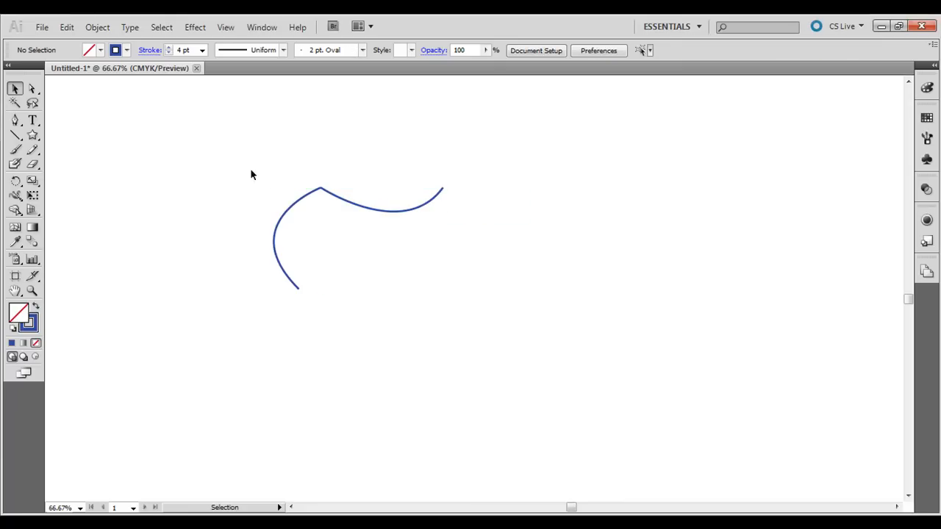
mouse_move(299, 300)
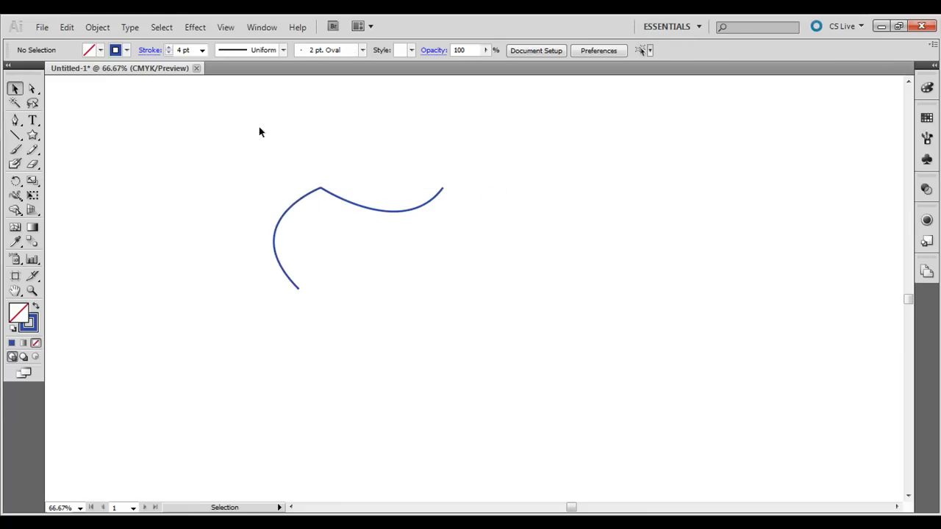
left_click(32, 88)
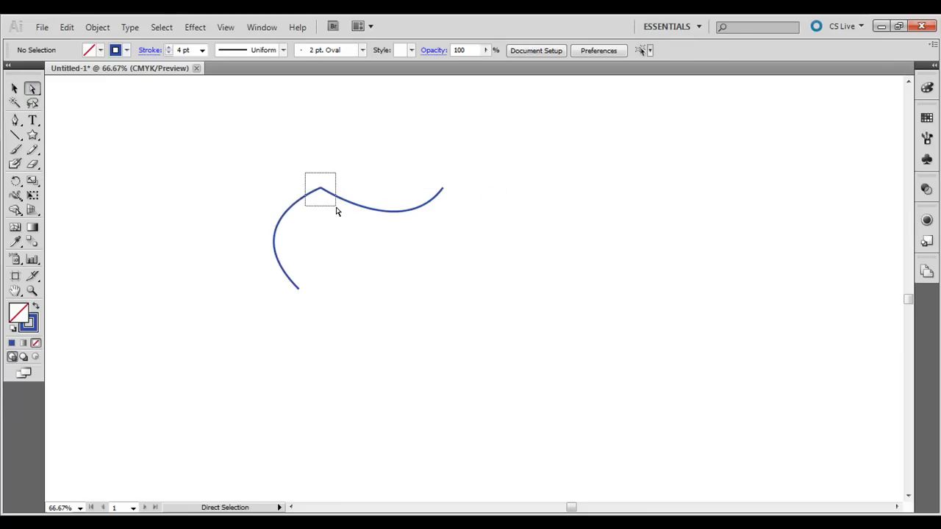
- Select the two meeting endpoints and Join them into a single path
left_click(321, 192)
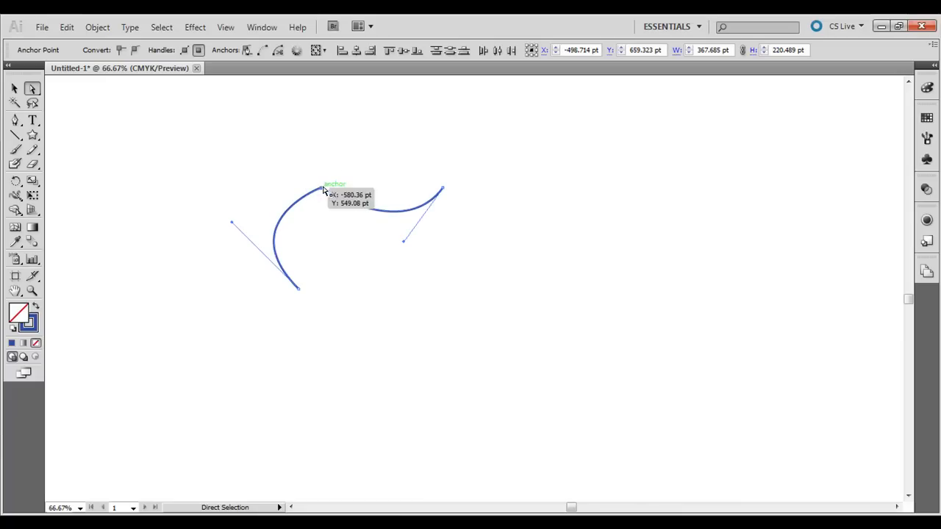
right_click(323, 192)
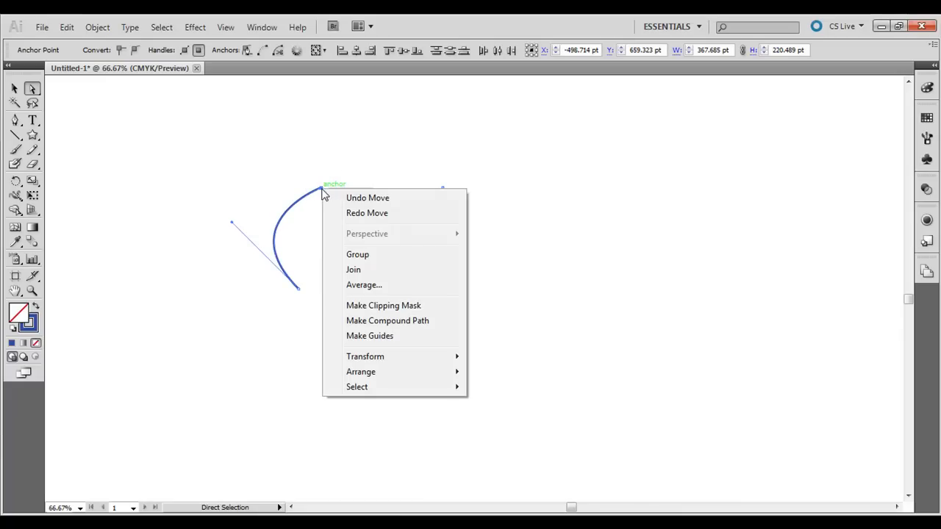
left_click(353, 269)
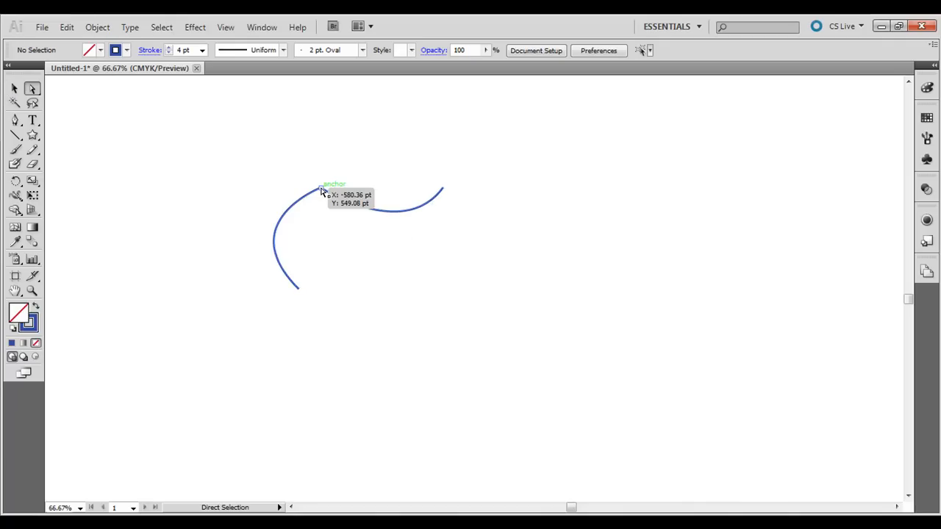
- Drag the shared anchor up and back to test the join, then clear the shape
left_click_drag(322, 191, 322, 158)
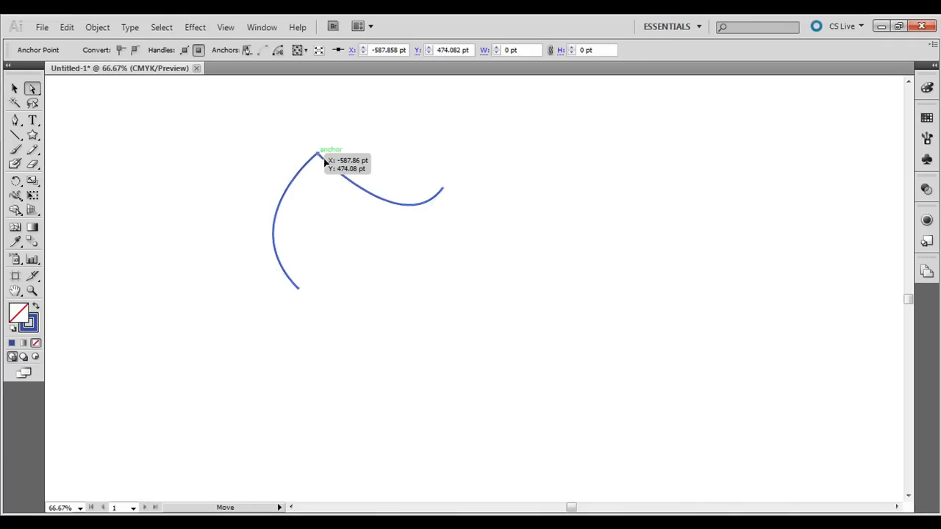
left_click_drag(322, 158, 325, 189)
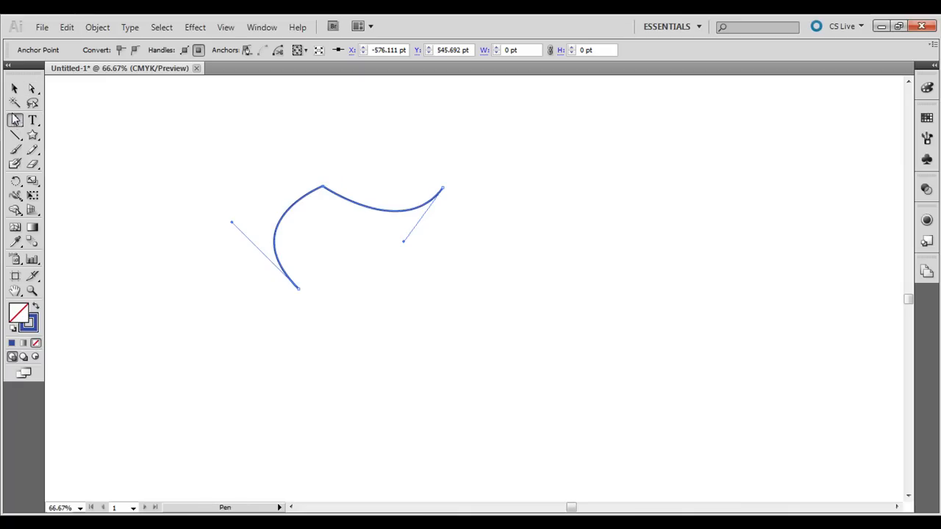
left_click(14, 103)
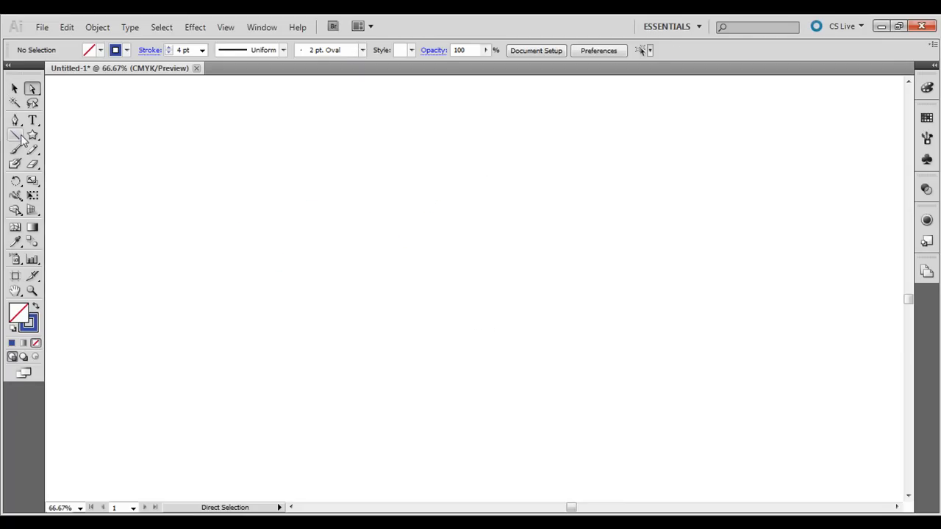
- Draw a long open wave path with the Pen tool, ending in a smooth curved point
left_click(15, 120)
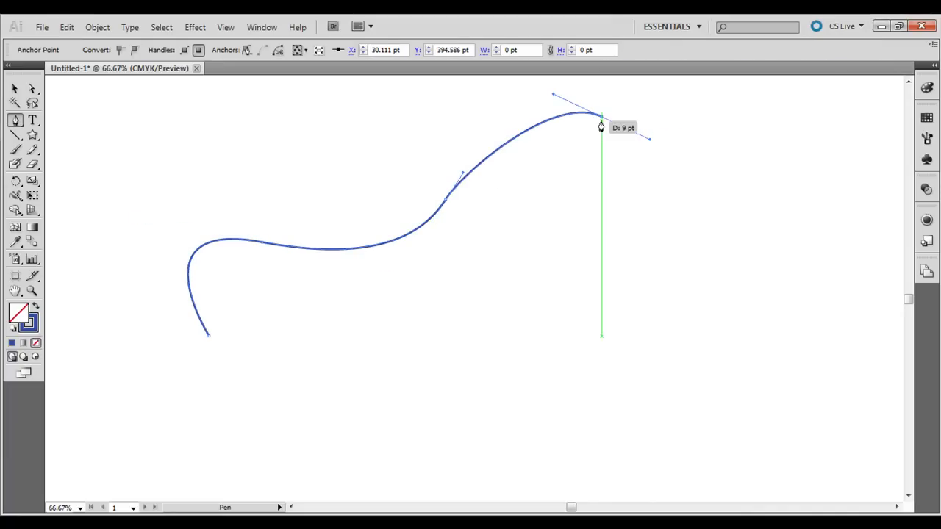
left_click_drag(600, 127, 543, 274)
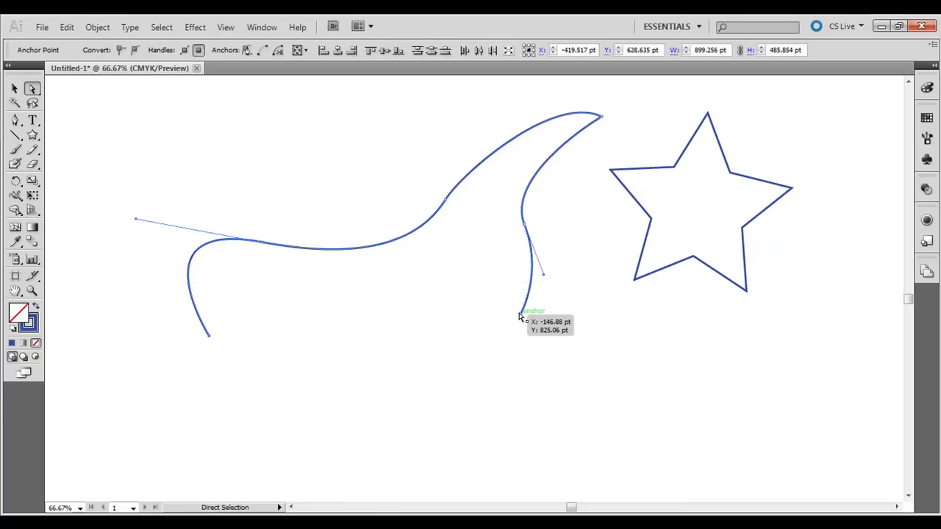
- Close the open wave with Join from the context menu, then select it for deletion
right_click(521, 316)
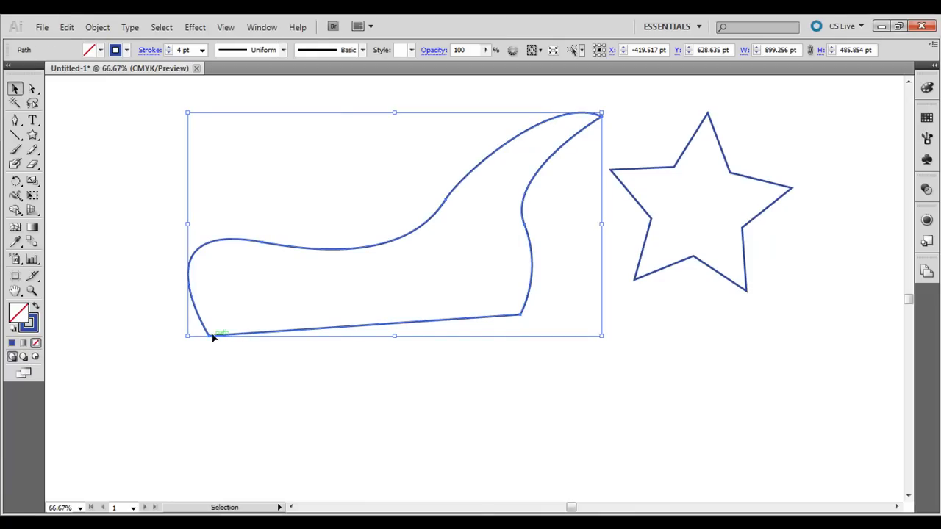
left_click(328, 219)
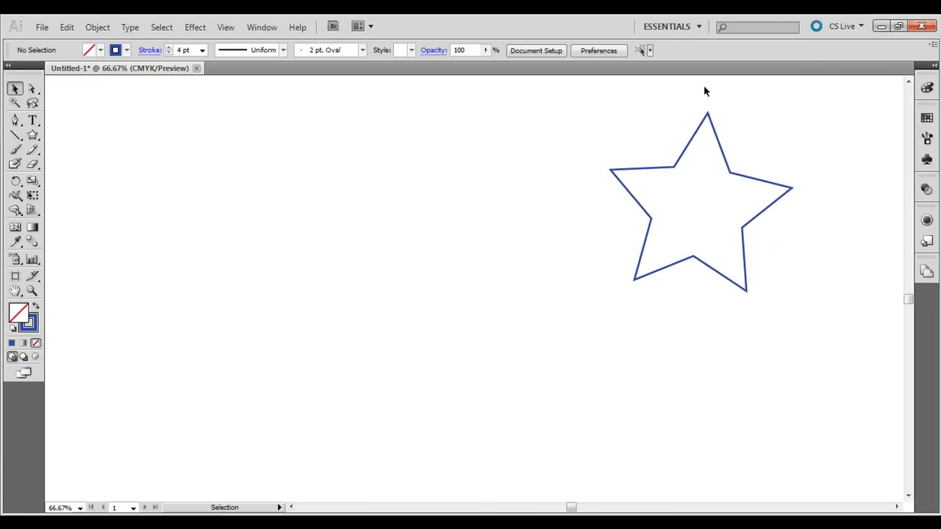
- Select the star, attempt to Join the two star copies, and dismiss the cannot-join warning
left_click(748, 182)
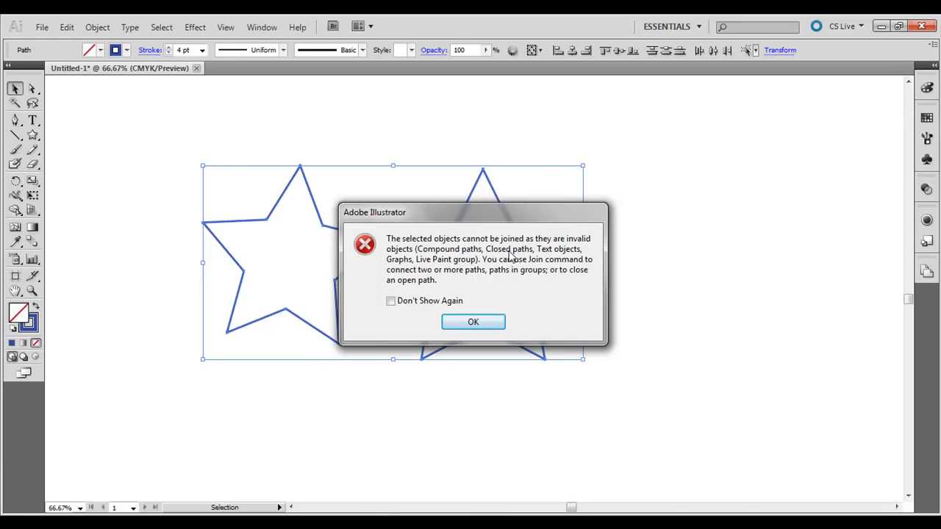
mouse_move(494, 313)
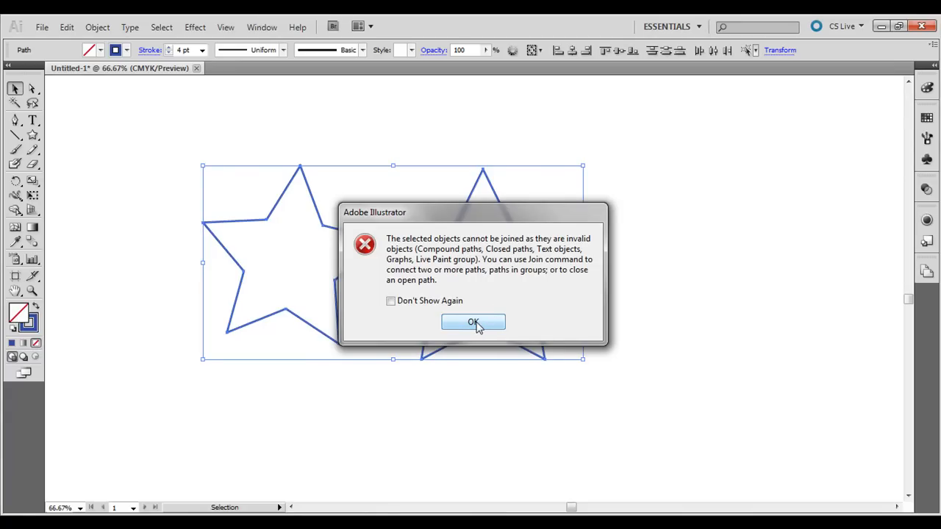
left_click(472, 322)
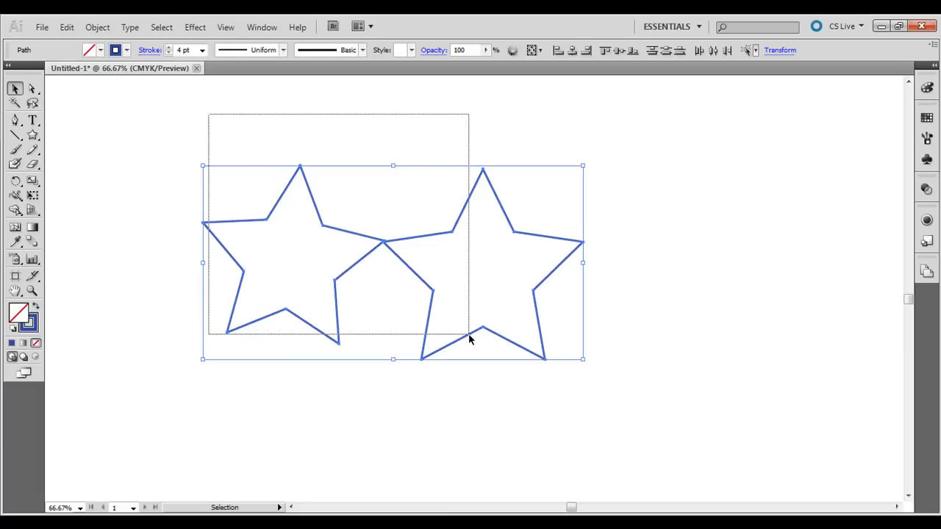
- Pick the Pencil tool and sketch a freehand S-shaped curve across the artboard
left_click(15, 120)
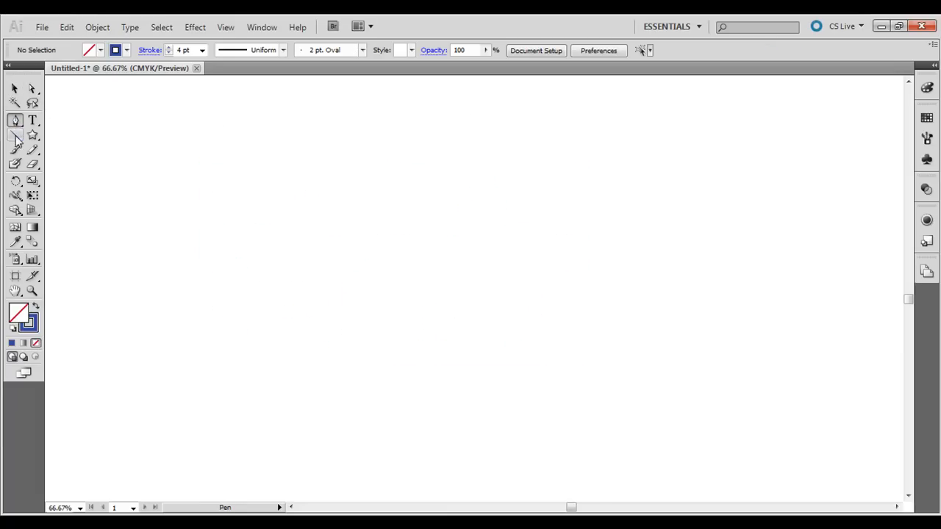
left_click(32, 149)
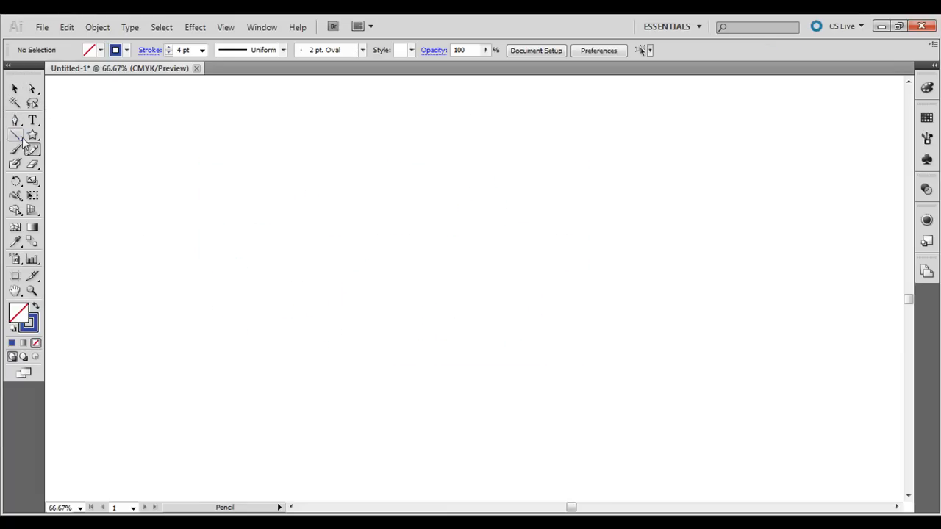
left_click_drag(198, 316, 481, 237)
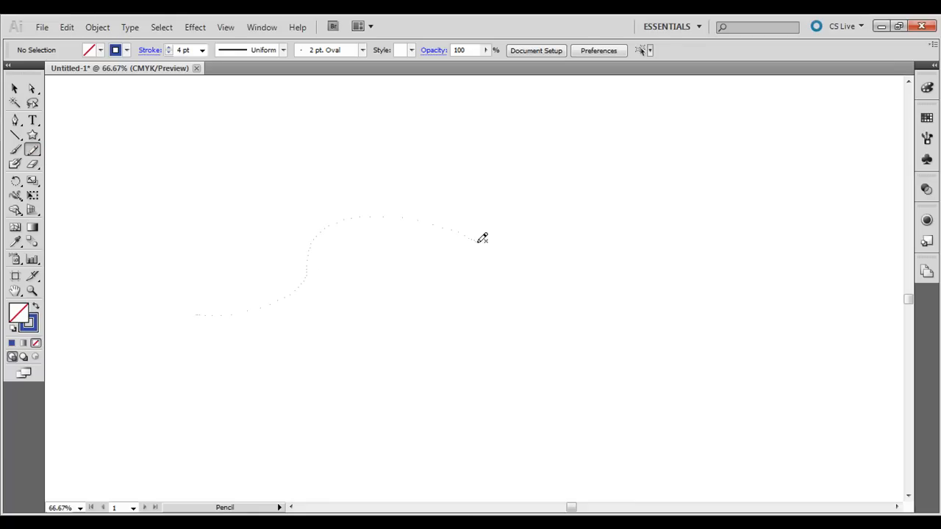
left_click_drag(195, 315, 476, 240)
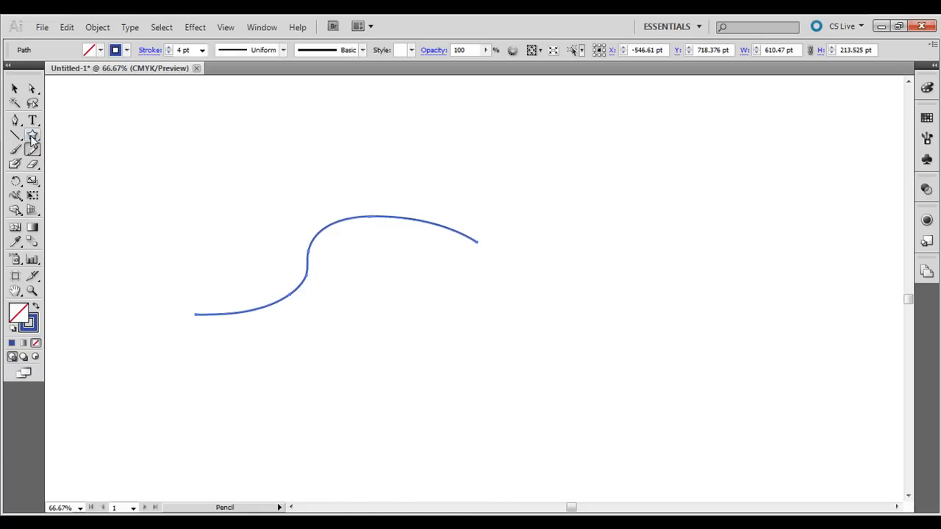